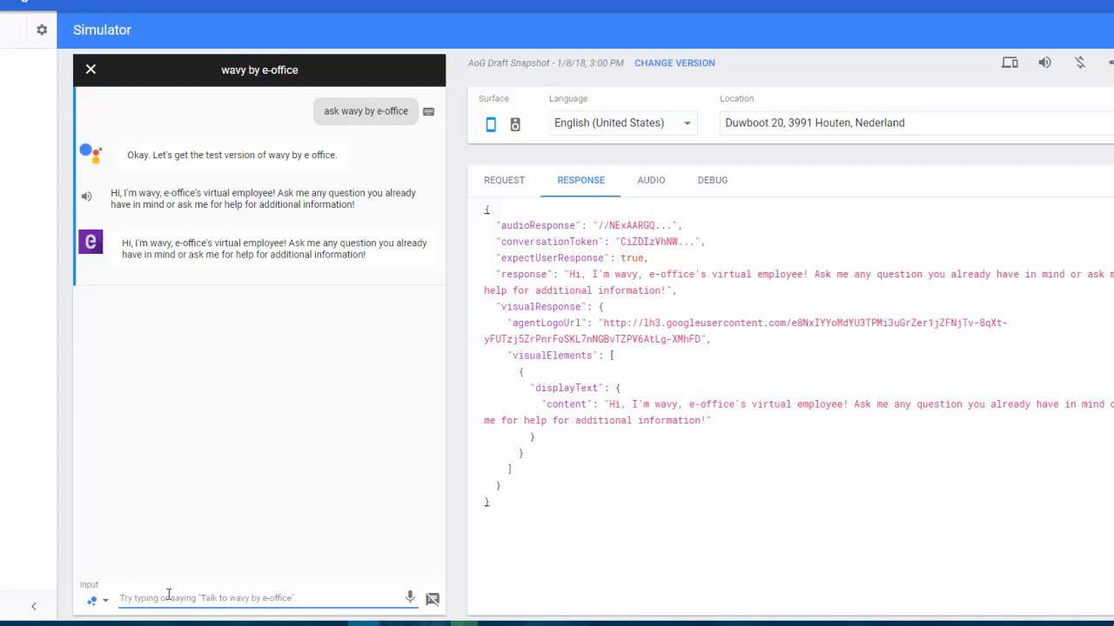
# Ask the wavy by e-office agent "who are you ?" and get its follow-up question.
pyautogui.write('who ar')
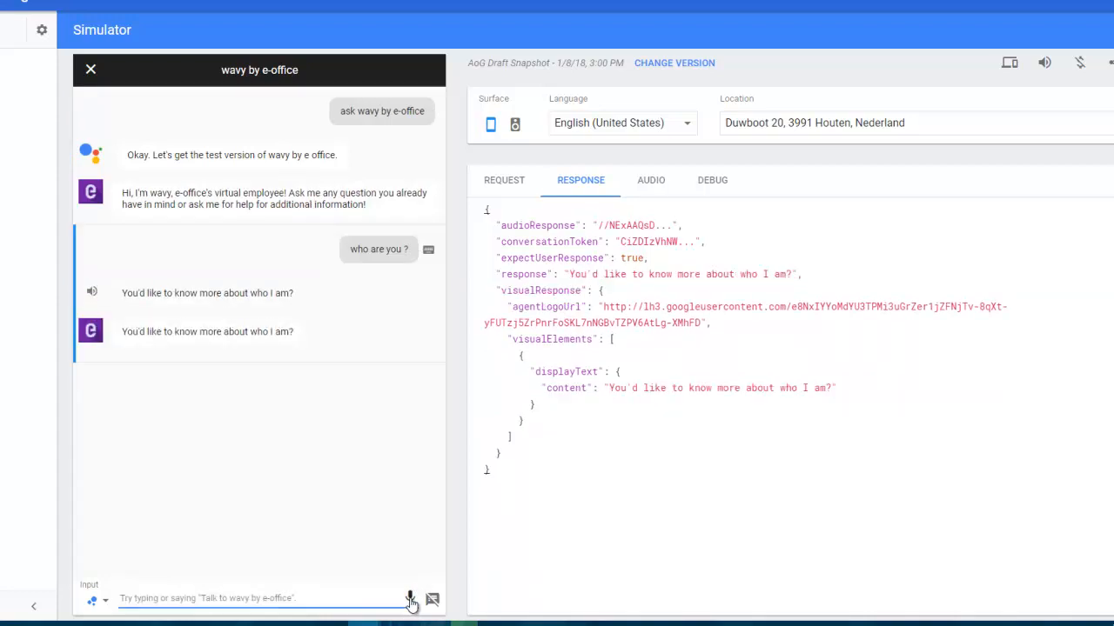
pyautogui.moveTo(271, 599)
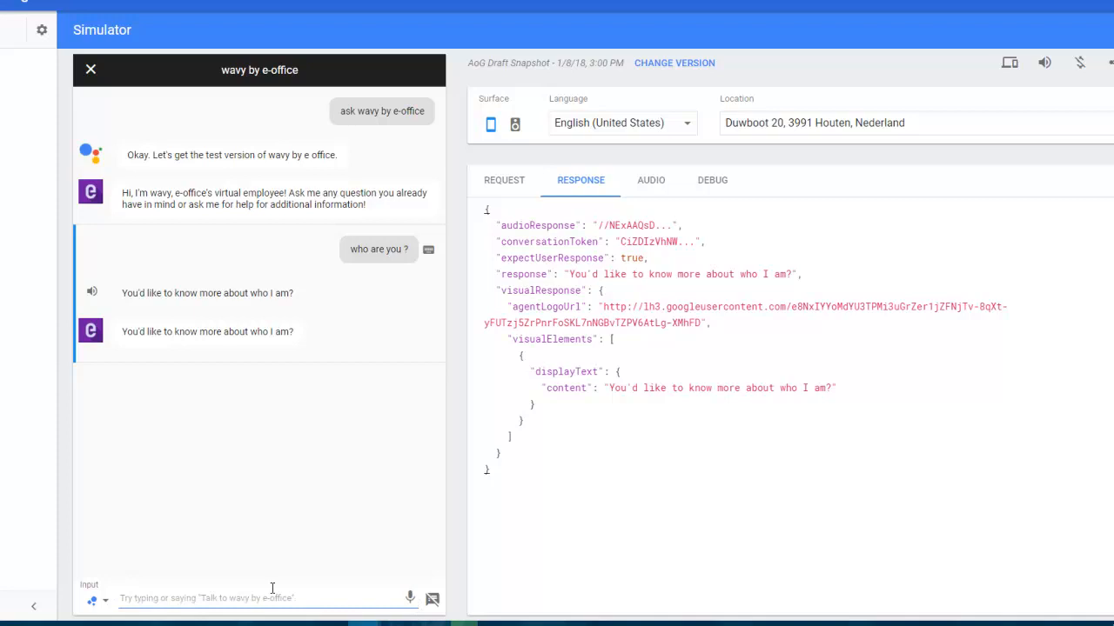
# Answer "yes" for wavy's self-introduction, then enter "who is e-office ?".
pyautogui.write('yes')
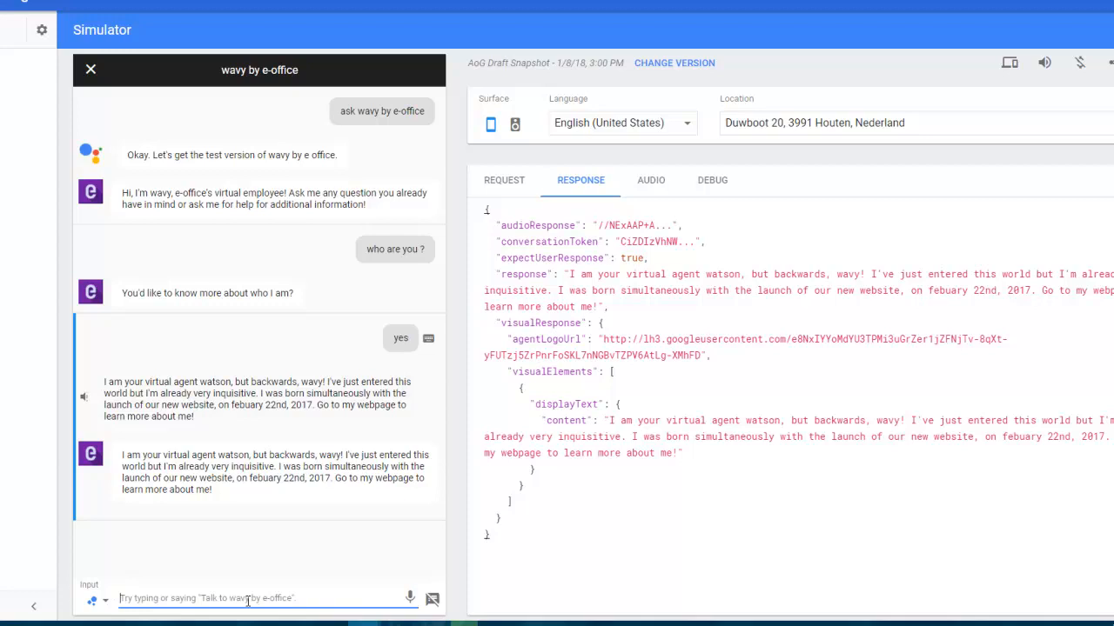
pyautogui.write('who is e-office ?')
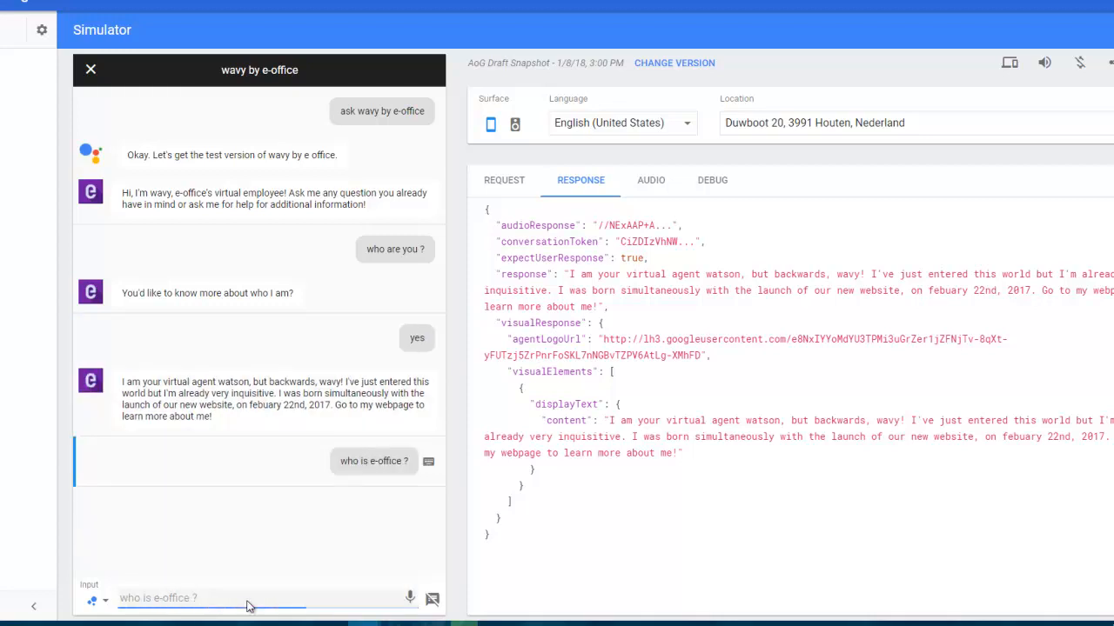
# Send the e-office question and read wavy's description of e-office's smart ways of working.
pyautogui.press('Return')
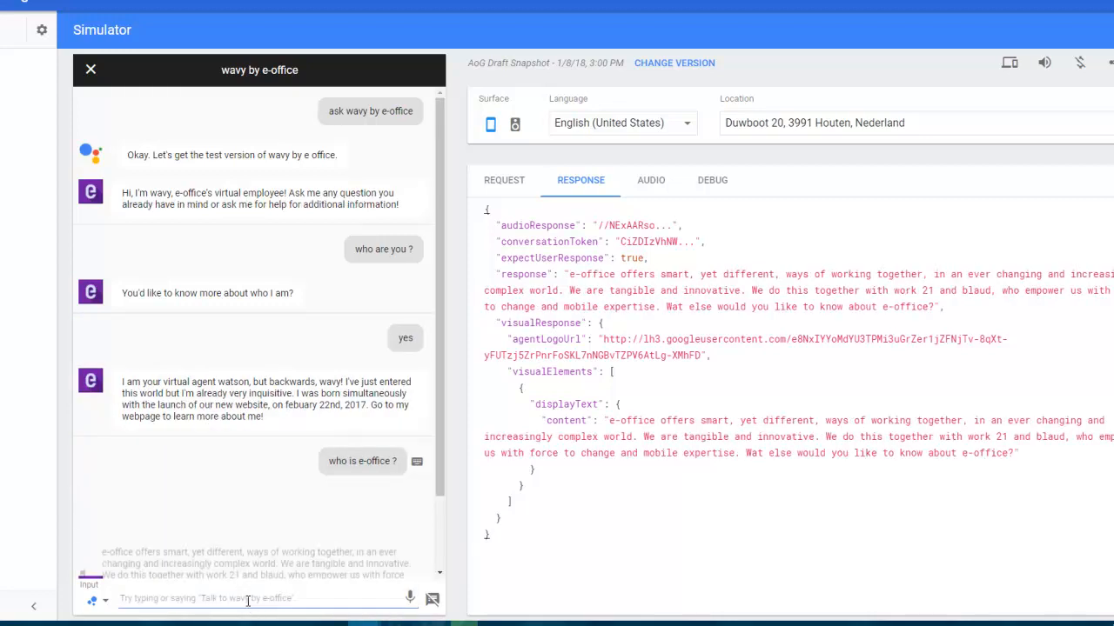
pyautogui.scroll(-3)
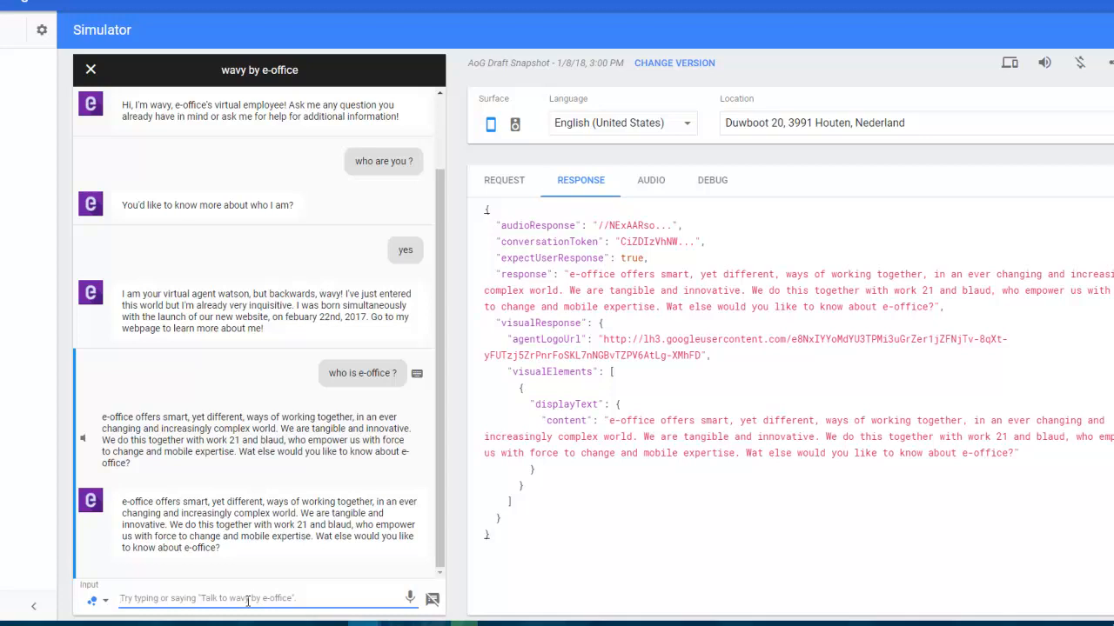
# Send "thank you" to the wavy agent.
pyautogui.write('thank')
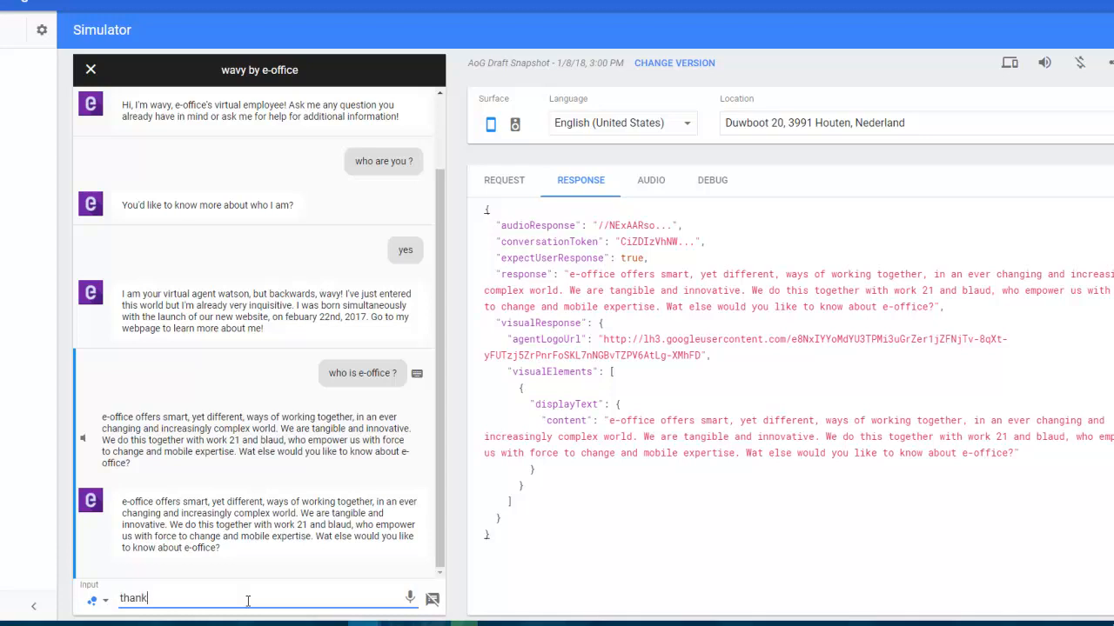
pyautogui.press('Return')
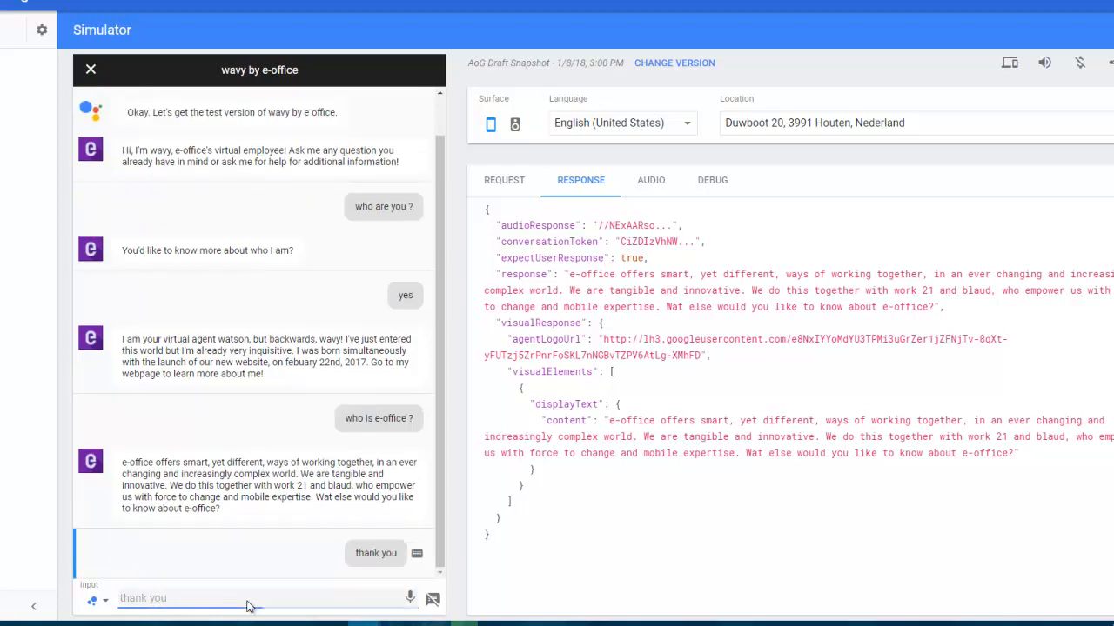